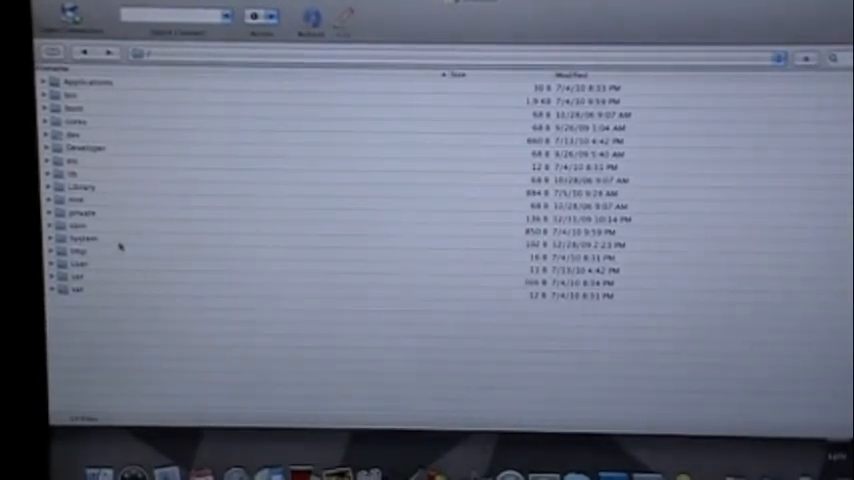
Open the private folder, browse to /private/var/mobile/Media, and select DCIM
{"action": "left_click", "coordinate": [80, 213]}
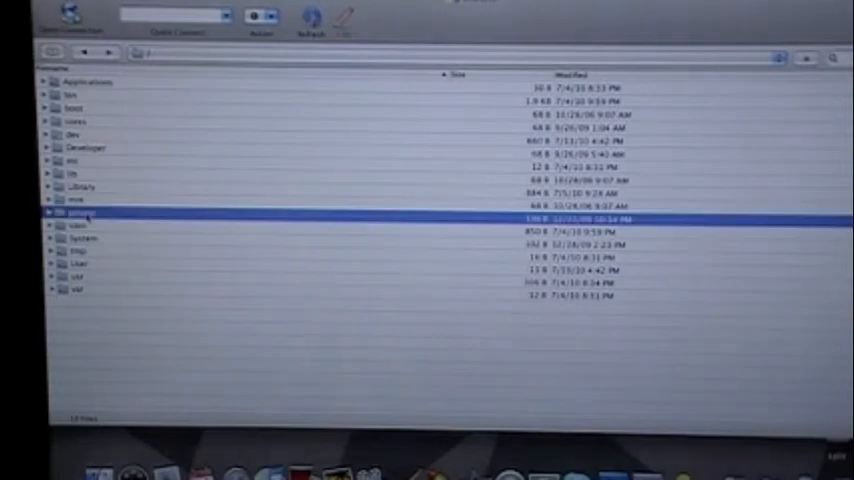
{"action": "double_click", "coordinate": [75, 213]}
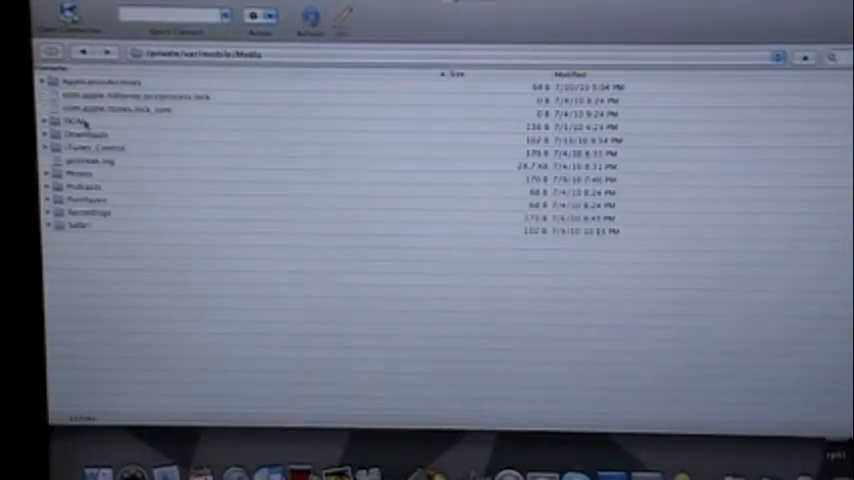
{"action": "left_click", "coordinate": [90, 127]}
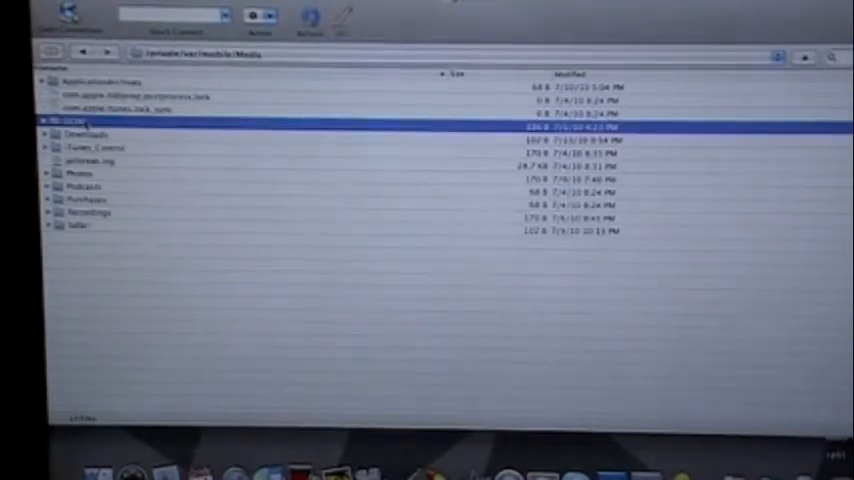
Set the DCIM folder's octal permissions to 777 from its Info window
{"action": "right_click", "coordinate": [75, 120]}
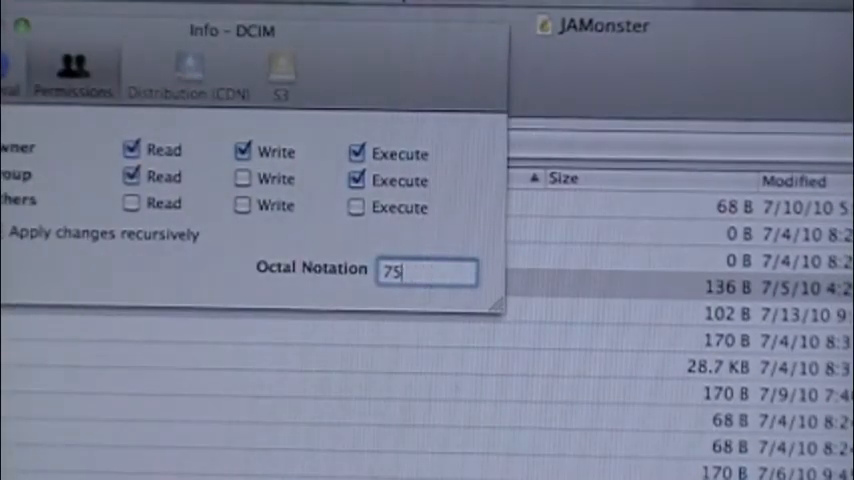
{"action": "key", "text": "Backspace"}
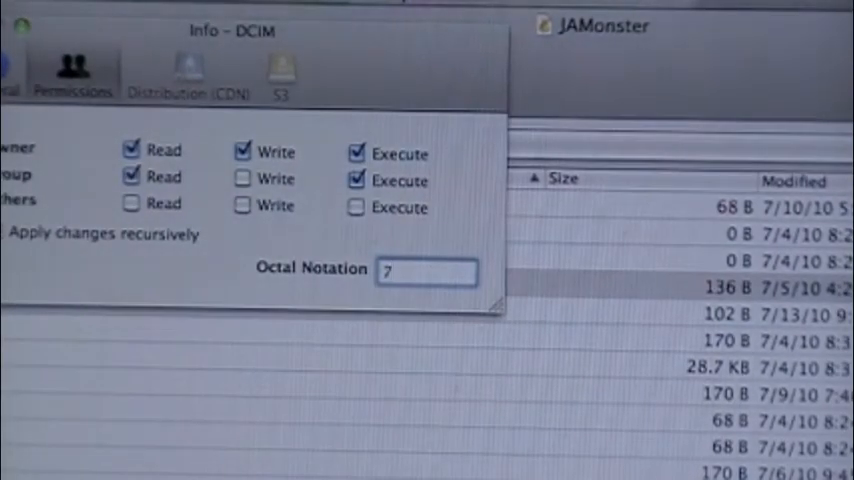
{"action": "type", "text": "77"}
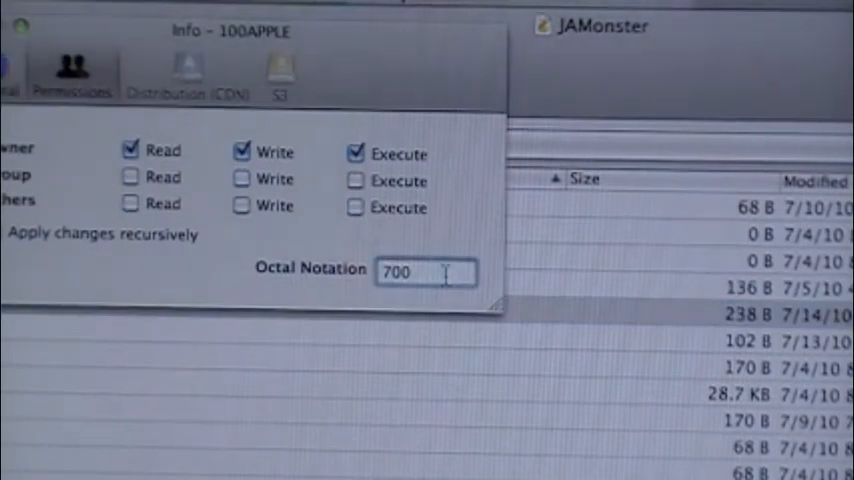
Enter 777 as the 100APPLE folder's octal permissions, replacing 700
{"action": "type", "text": "777"}
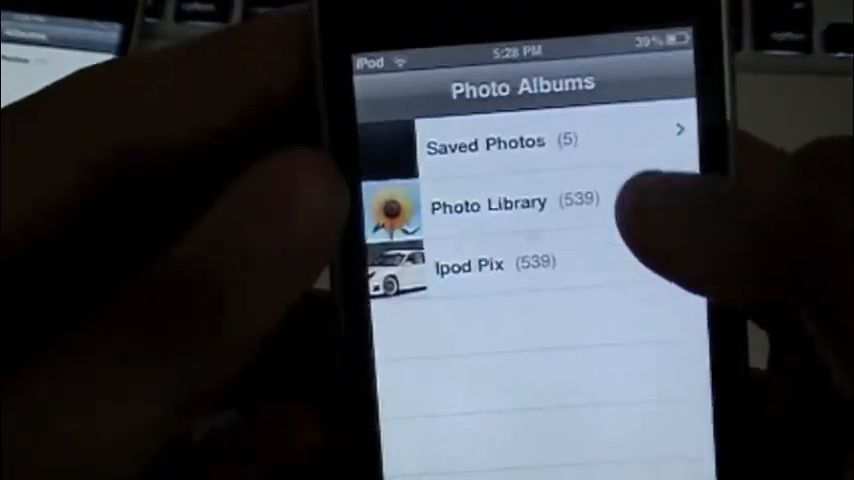
Open the Saved Photos album on the iPod to view the saved images
{"action": "left_click", "coordinate": [487, 141]}
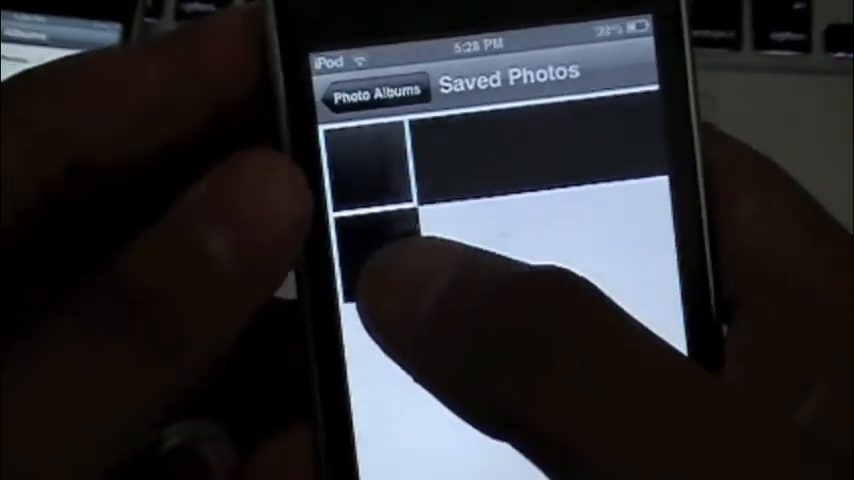